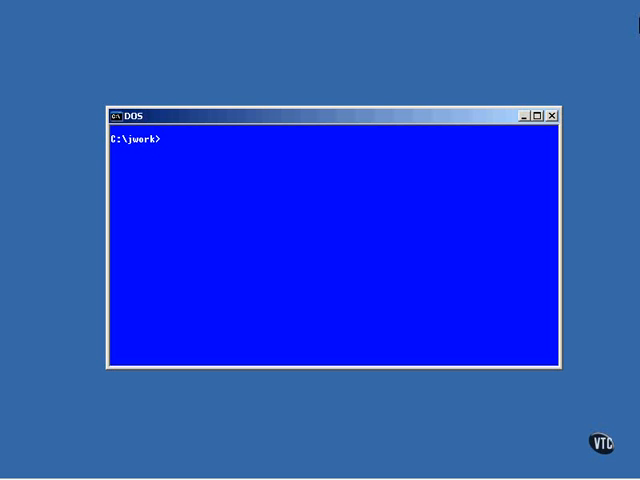
Start vi on CubicCurveCanvas.java from the C:\work> prompt.
{"action": "type", "text": "vi Cubic"}
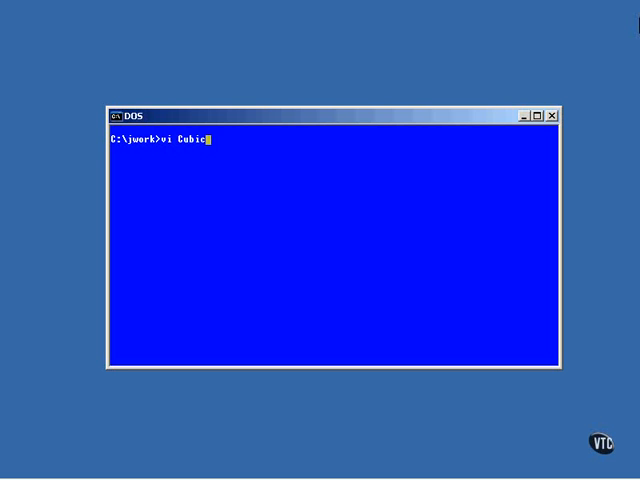
{"action": "type", "text": "urveCa"}
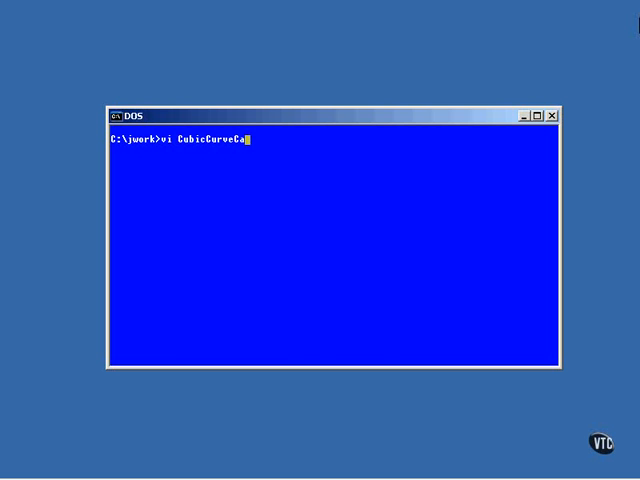
{"action": "type", "text": "nvas.java"}
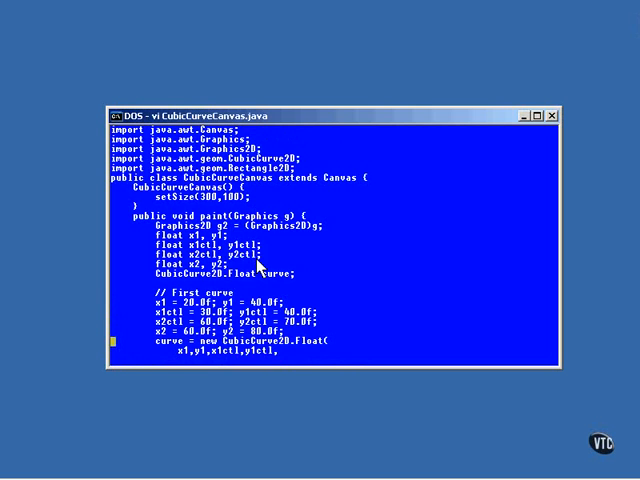
Scroll past the imports and constructor into the paint method's first curve block.
{"action": "scroll", "scroll_direction": "down", "scroll_amount": 3}
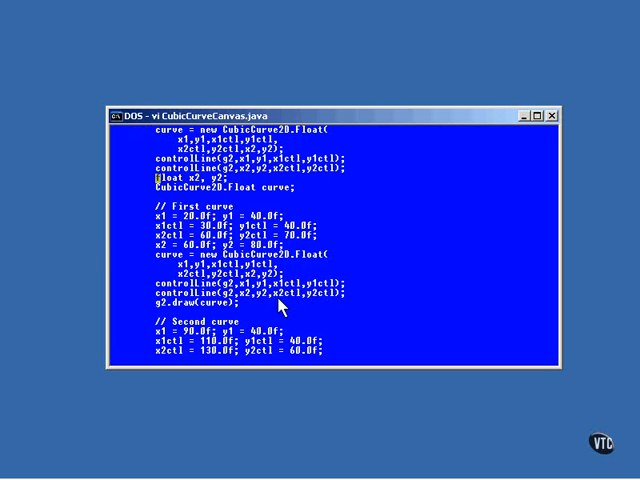
Scroll to the controlLine helper at the file's end, then move back toward the second curve.
{"action": "scroll", "scroll_direction": "down", "scroll_amount": 3}
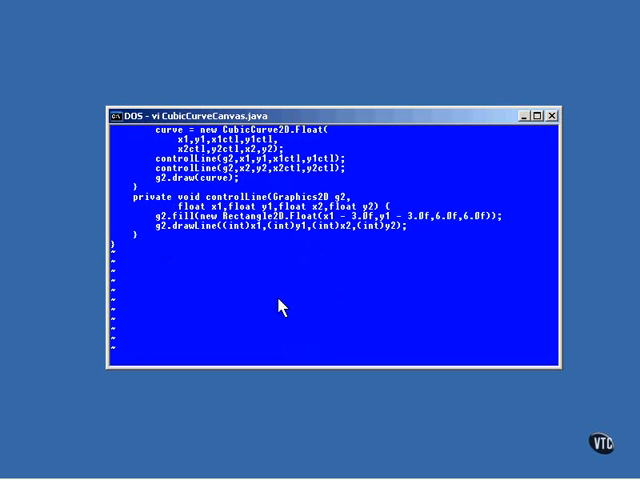
{"action": "key", "text": "Down"}
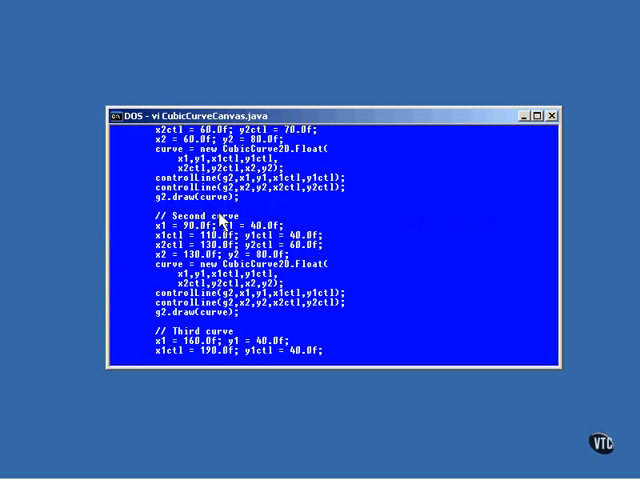
{"action": "mouse_move", "coordinate": [224, 212]}
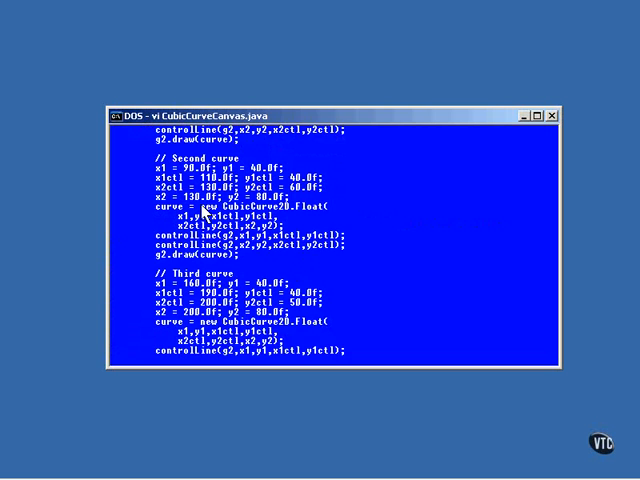
Scroll through the third curve code and begin typing java CubicC at the prompt.
{"action": "scroll", "scroll_direction": "down", "scroll_amount": 3}
{"action": "type", "text": "java"}
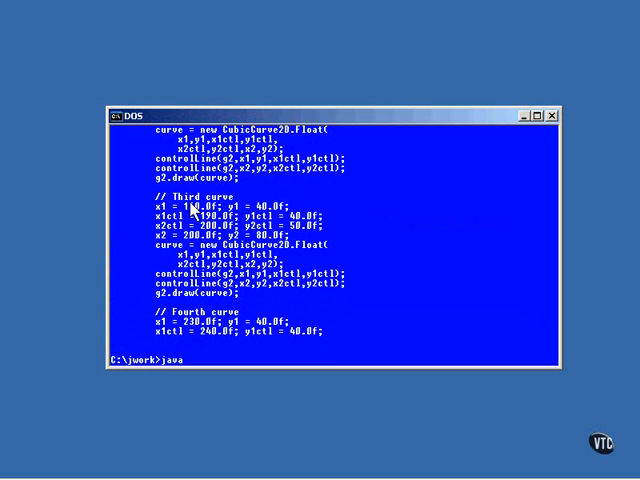
{"action": "type", "text": "CubicC"}
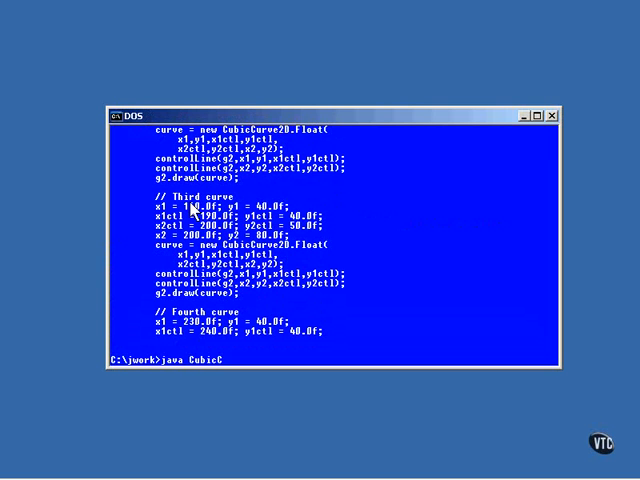